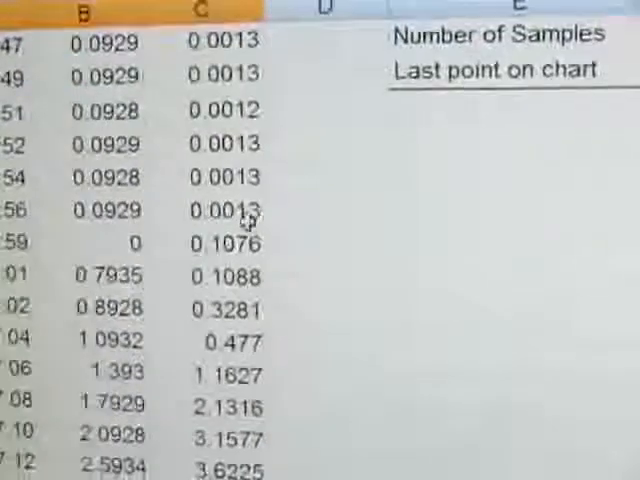
pyautogui.scroll(-3)
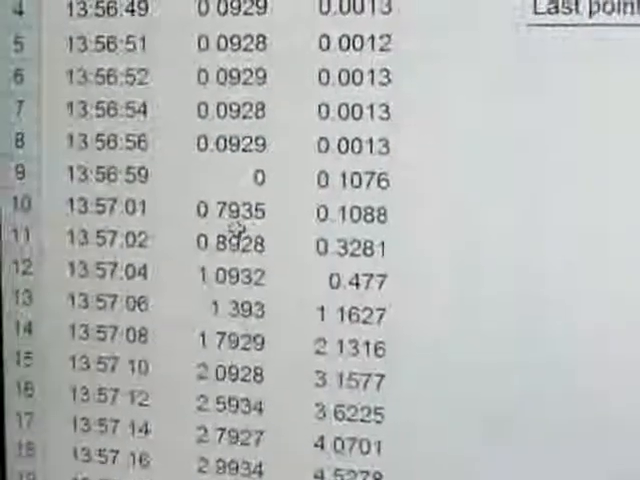
pyautogui.scroll(-3)
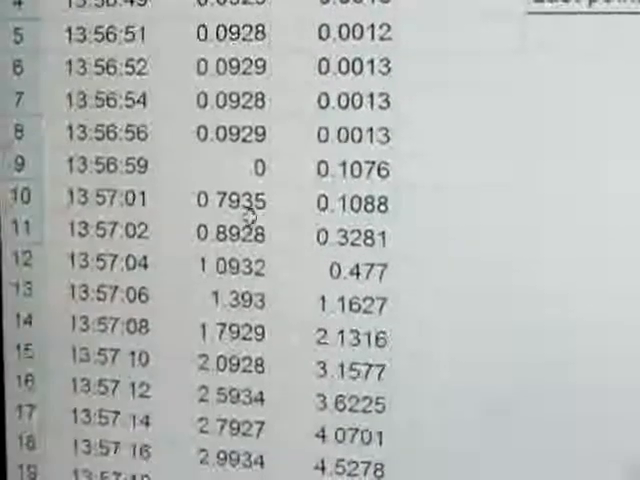